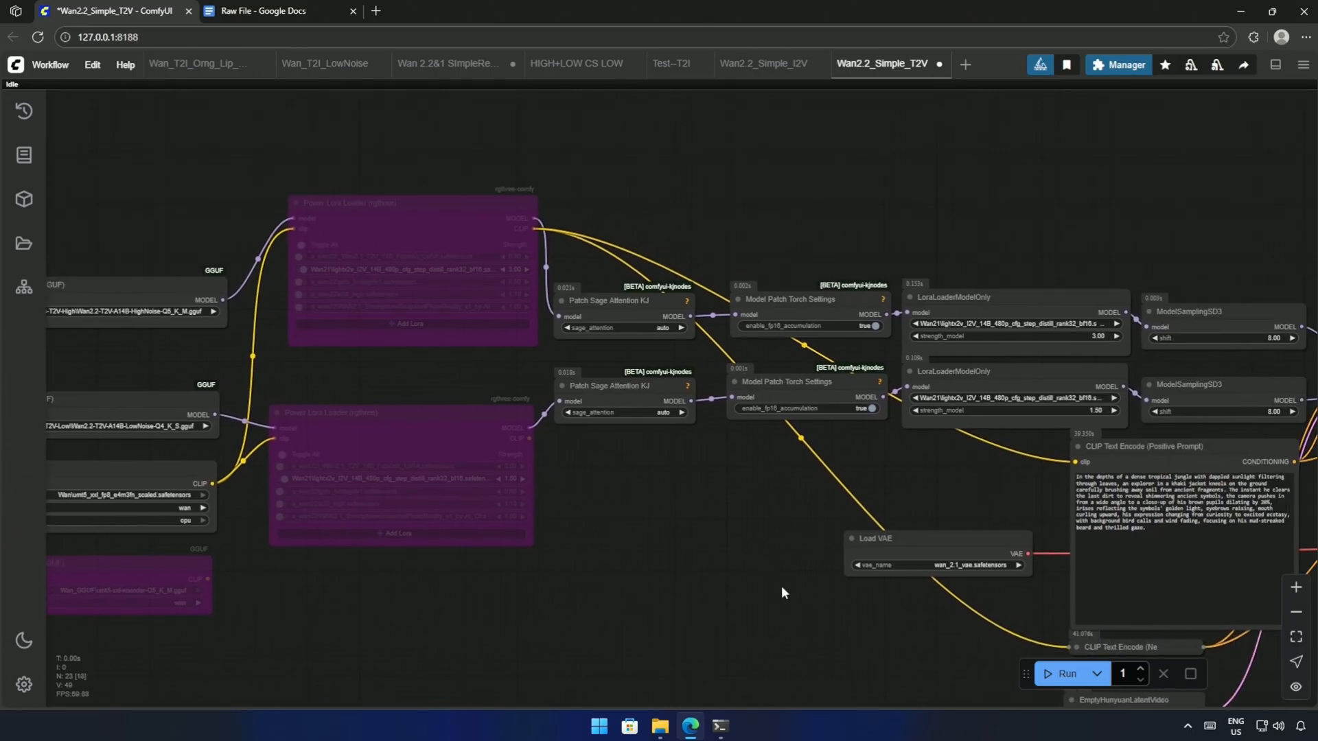
Set the latent length to 1 frame and send VAE Decode output to a Save Image node
drag(782, 592, 456, 596)
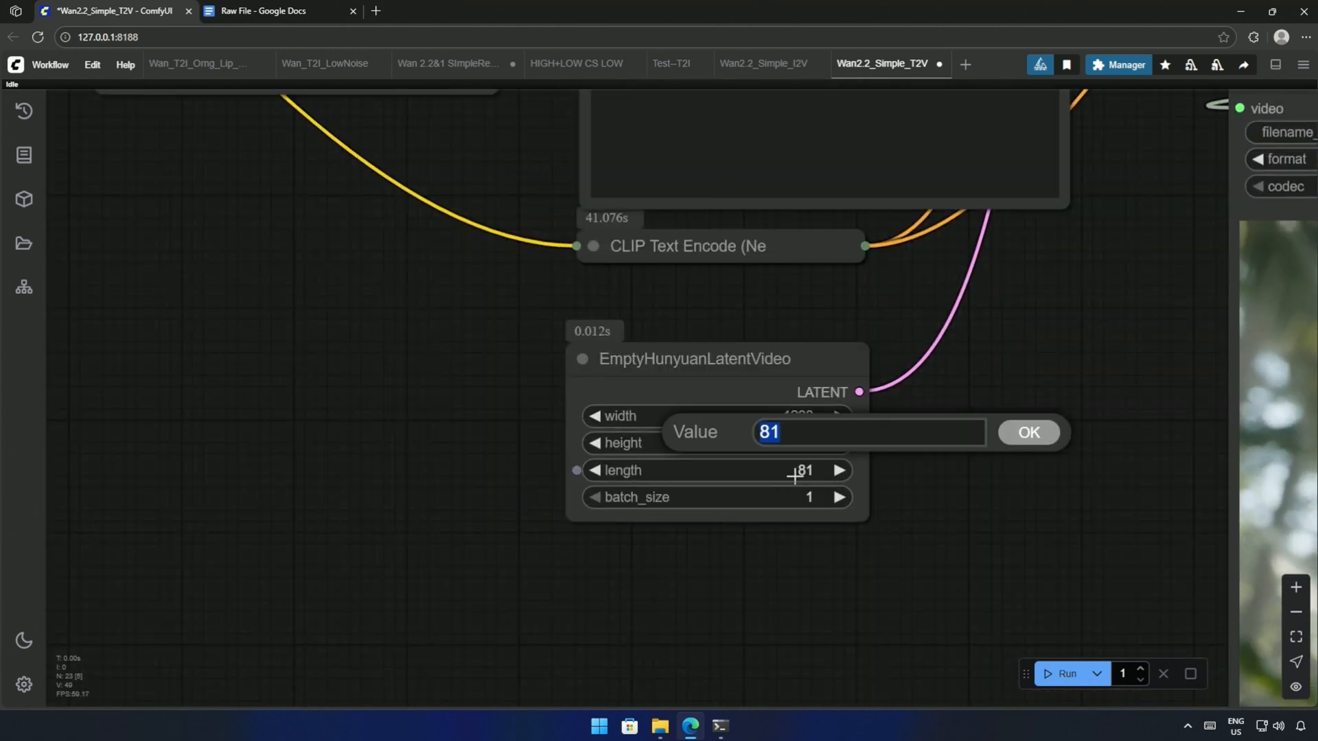
click(1028, 432)
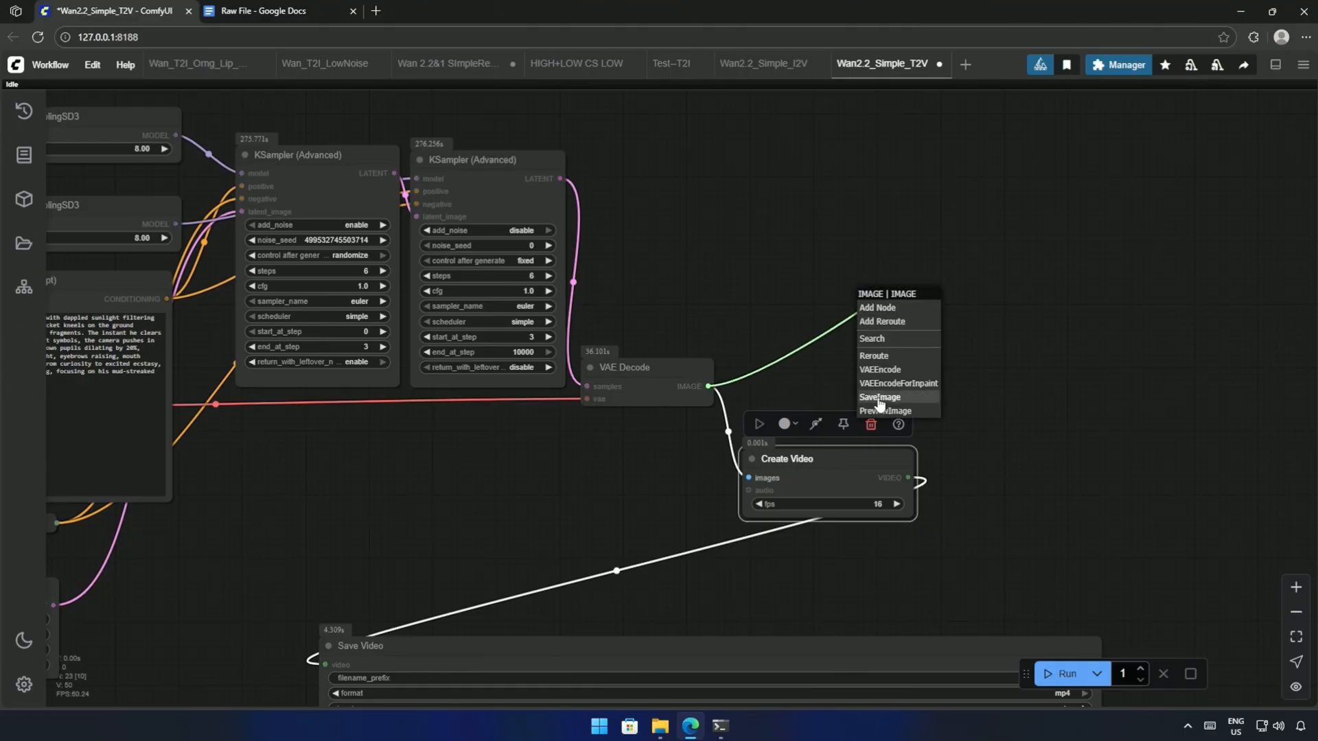
click(880, 397)
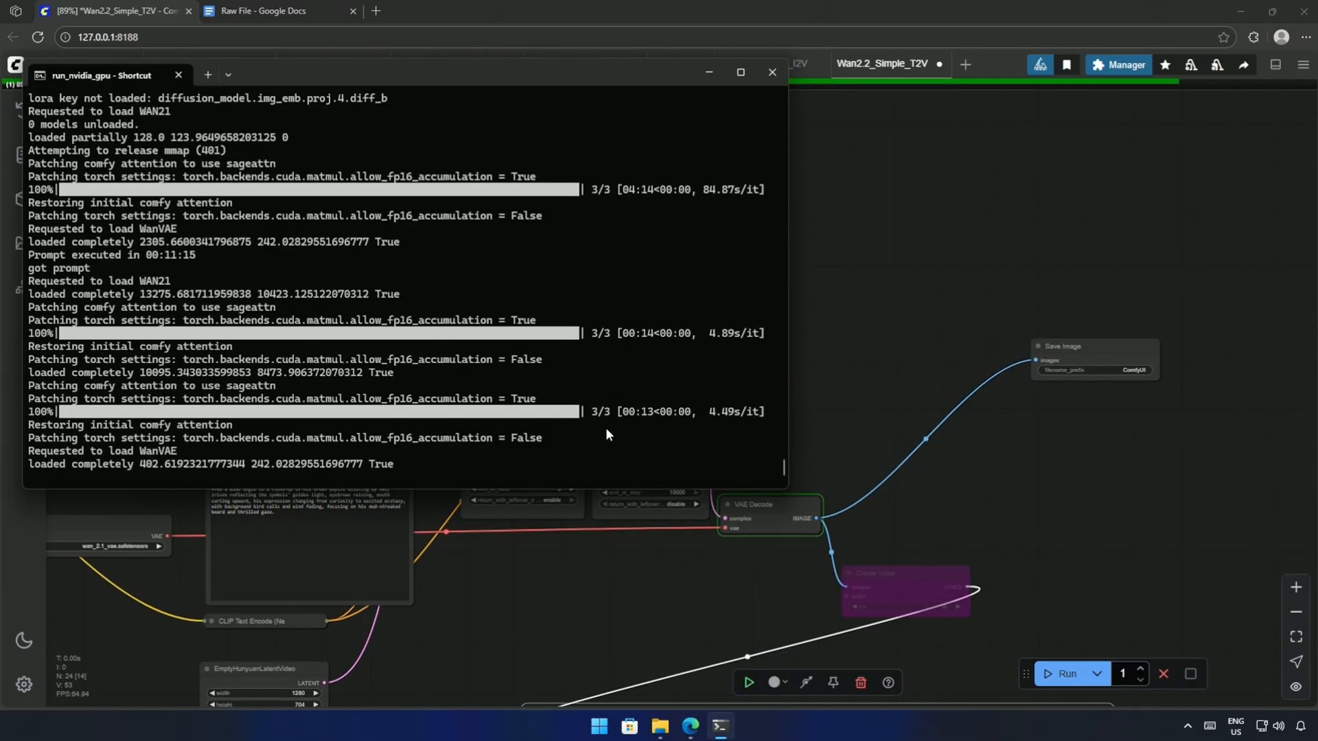
Leave the generation log and open the 1280×704 cartoon explorer still full-size
click(769, 72)
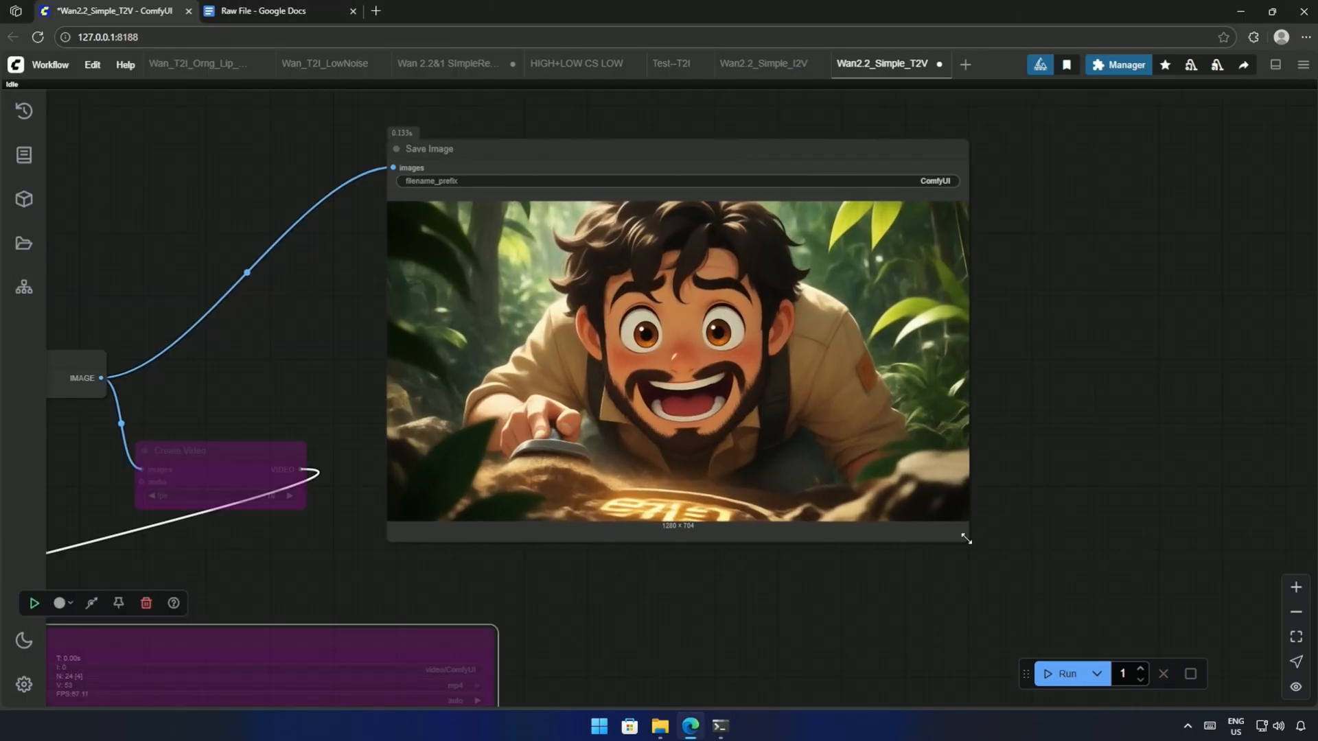
click(677, 362)
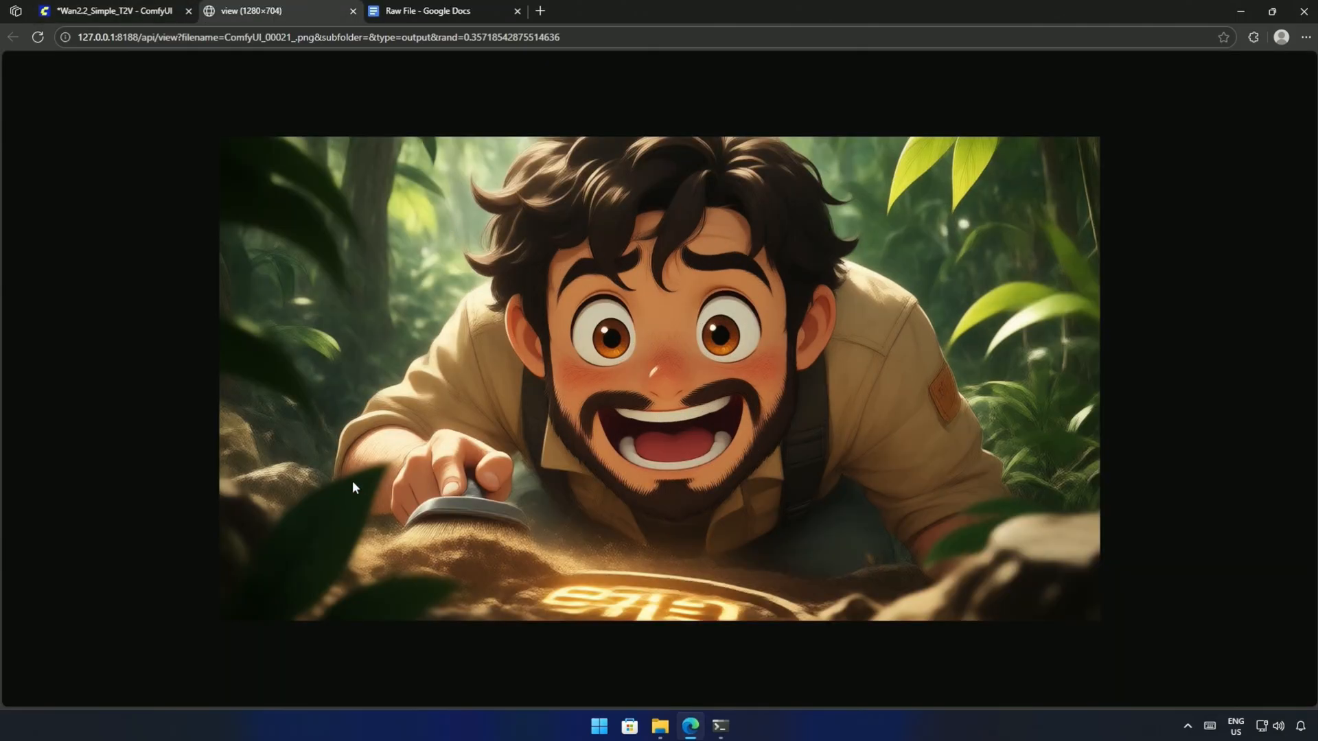
mouse_move(627, 618)
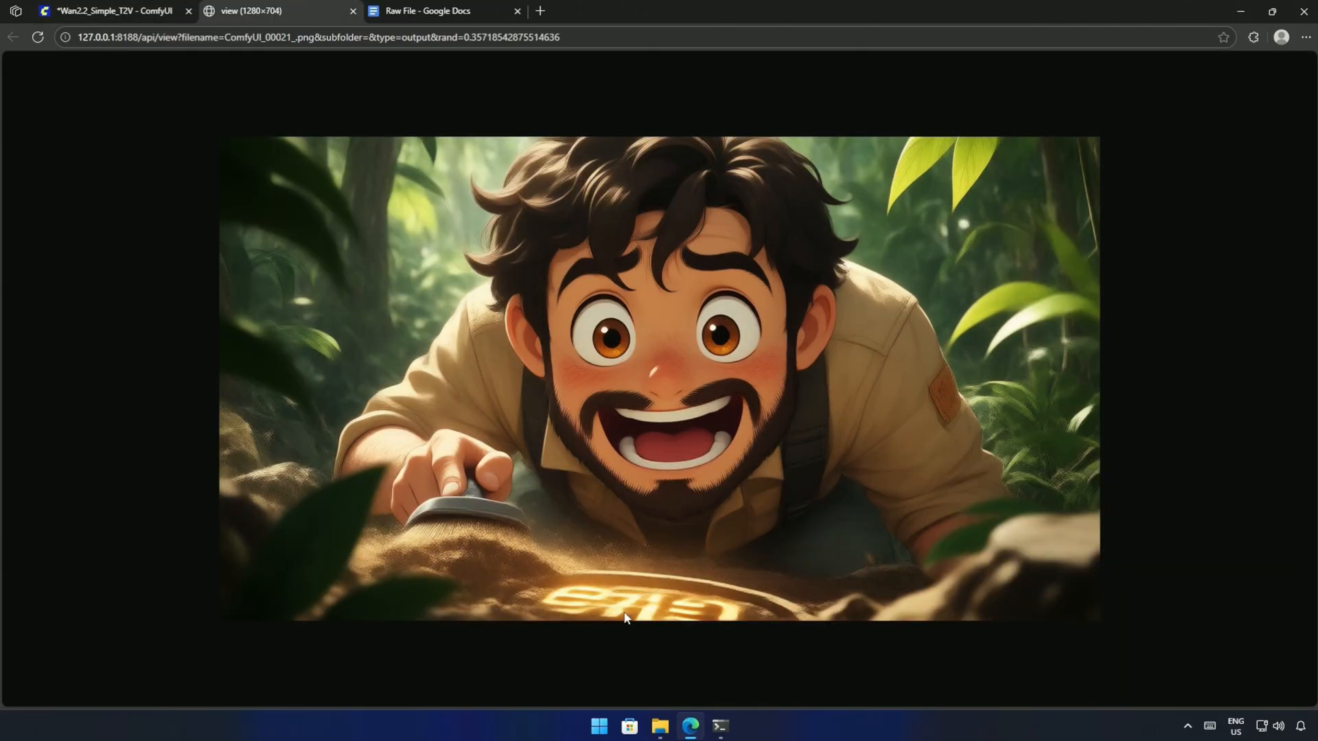
mouse_move(362, 266)
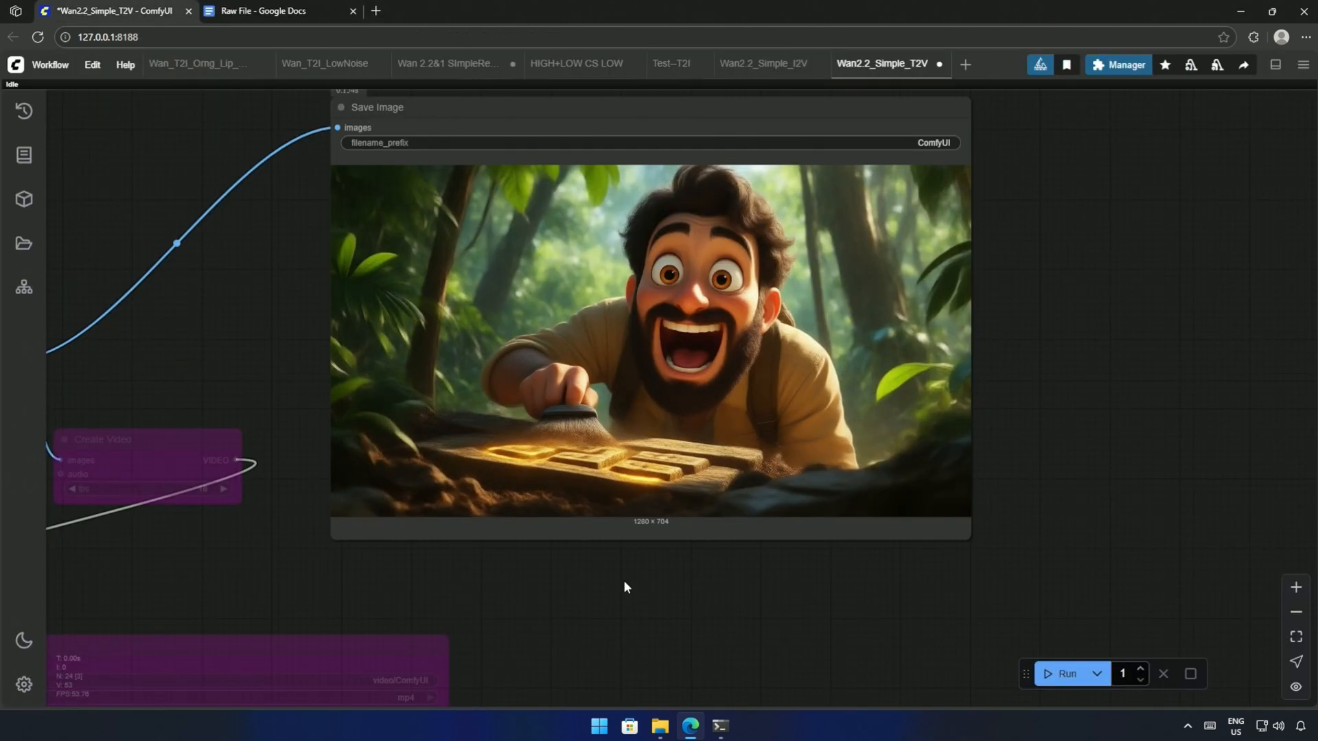
mouse_move(602, 614)
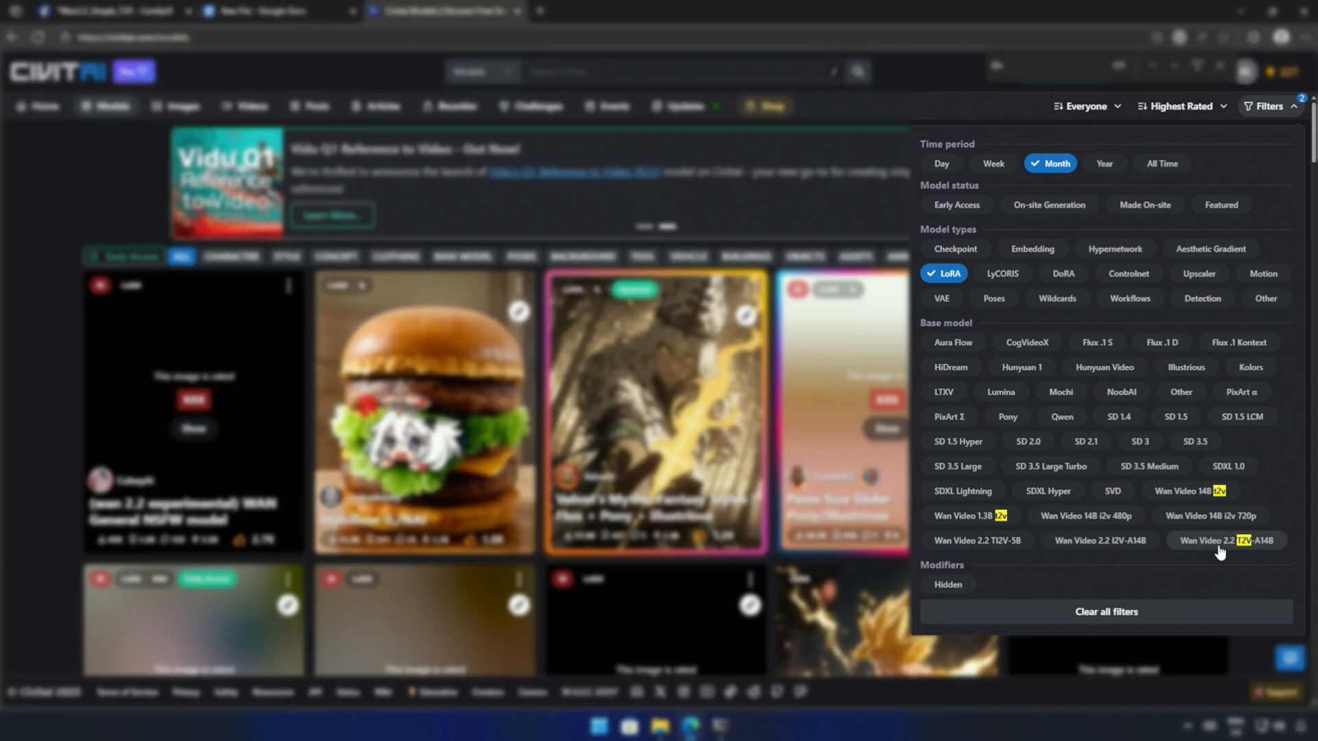
Filter Civitai LoRAs to Wan Video 2.2 T2V-A14B and view the 1950s sci-fi and Arcane Jinx pages
click(1227, 540)
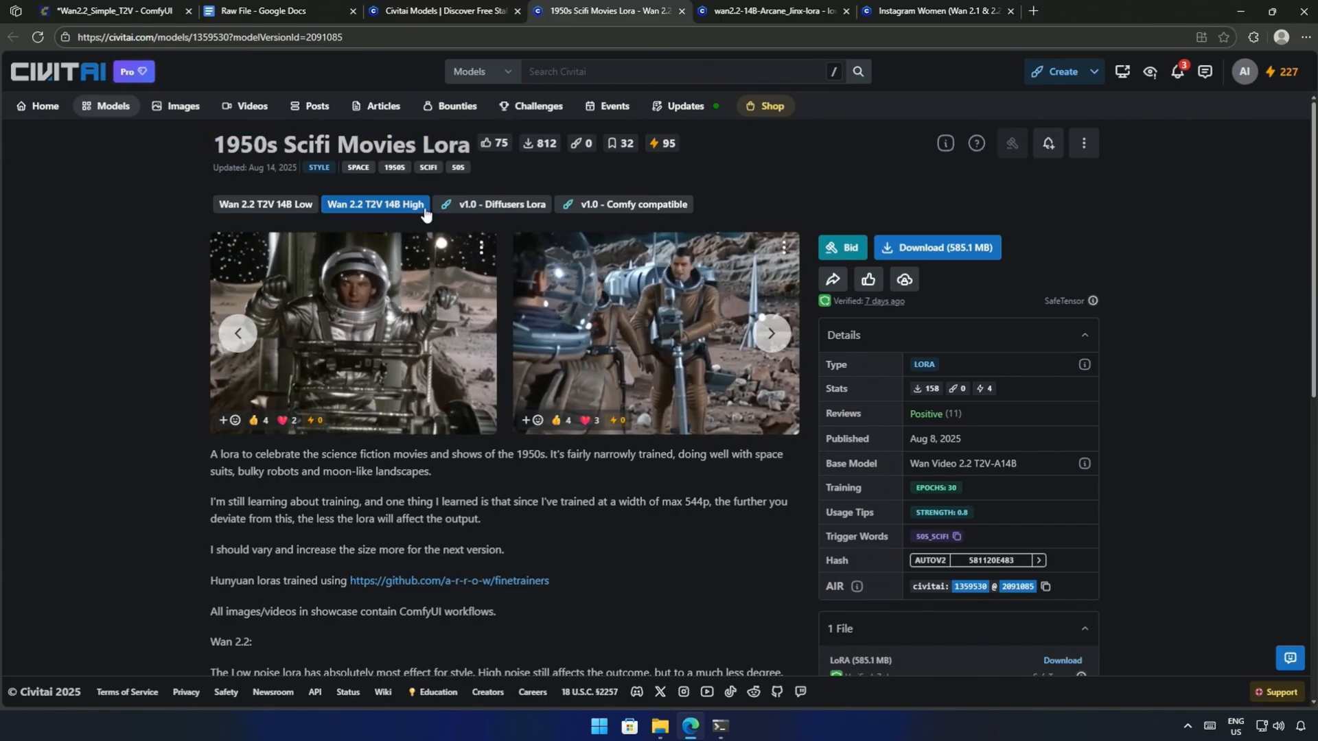
click(263, 205)
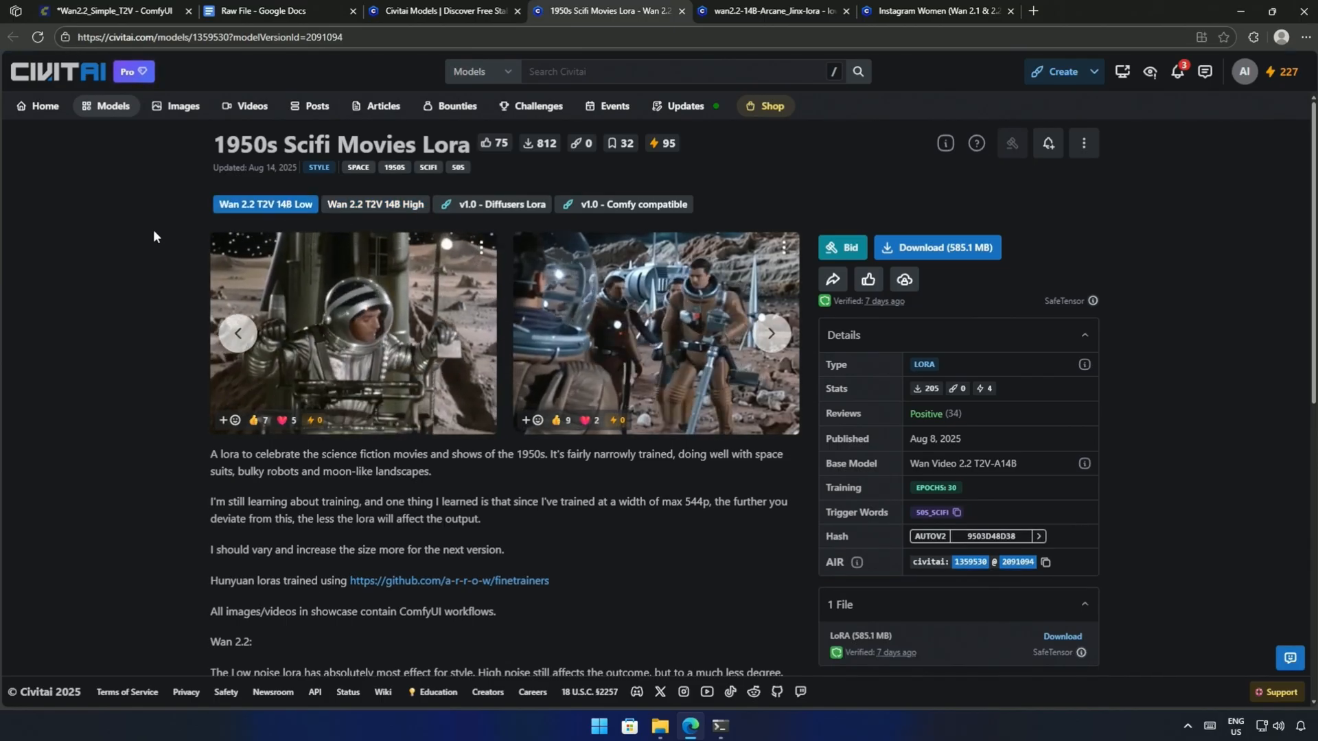
click(769, 11)
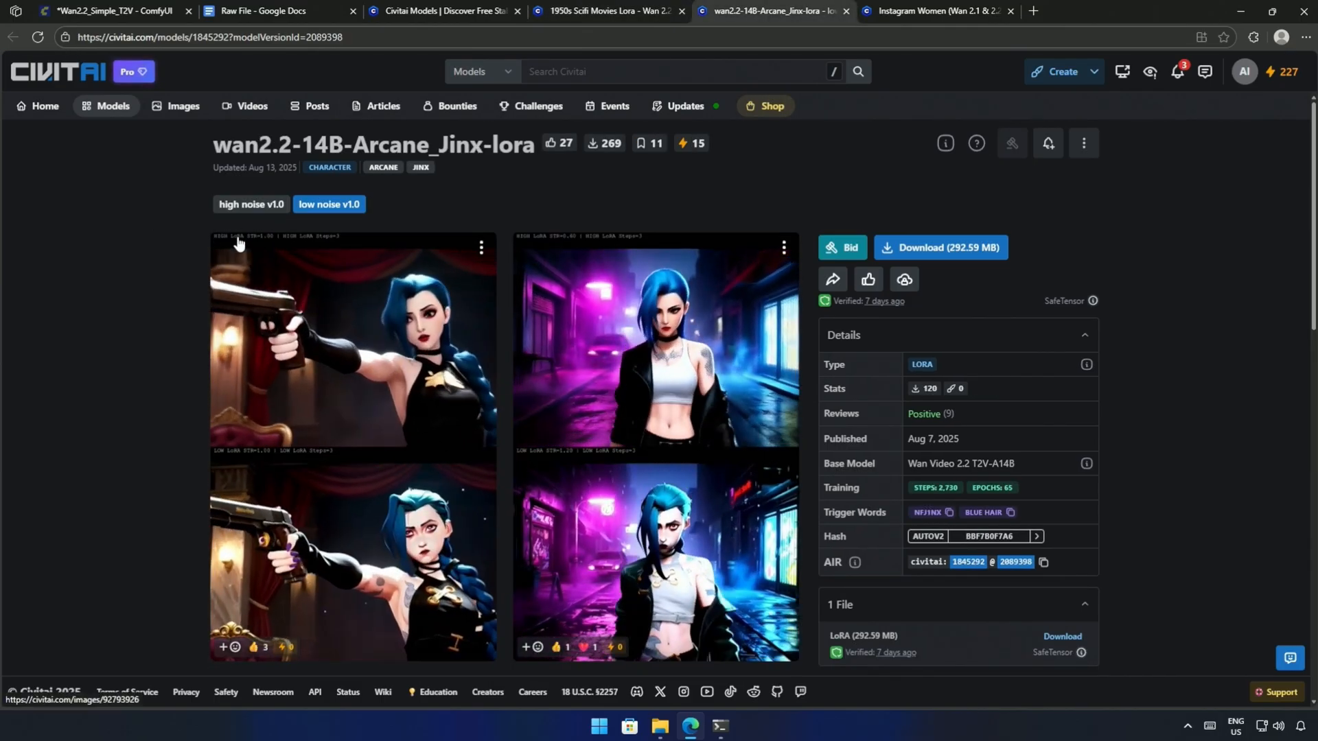
click(109, 11)
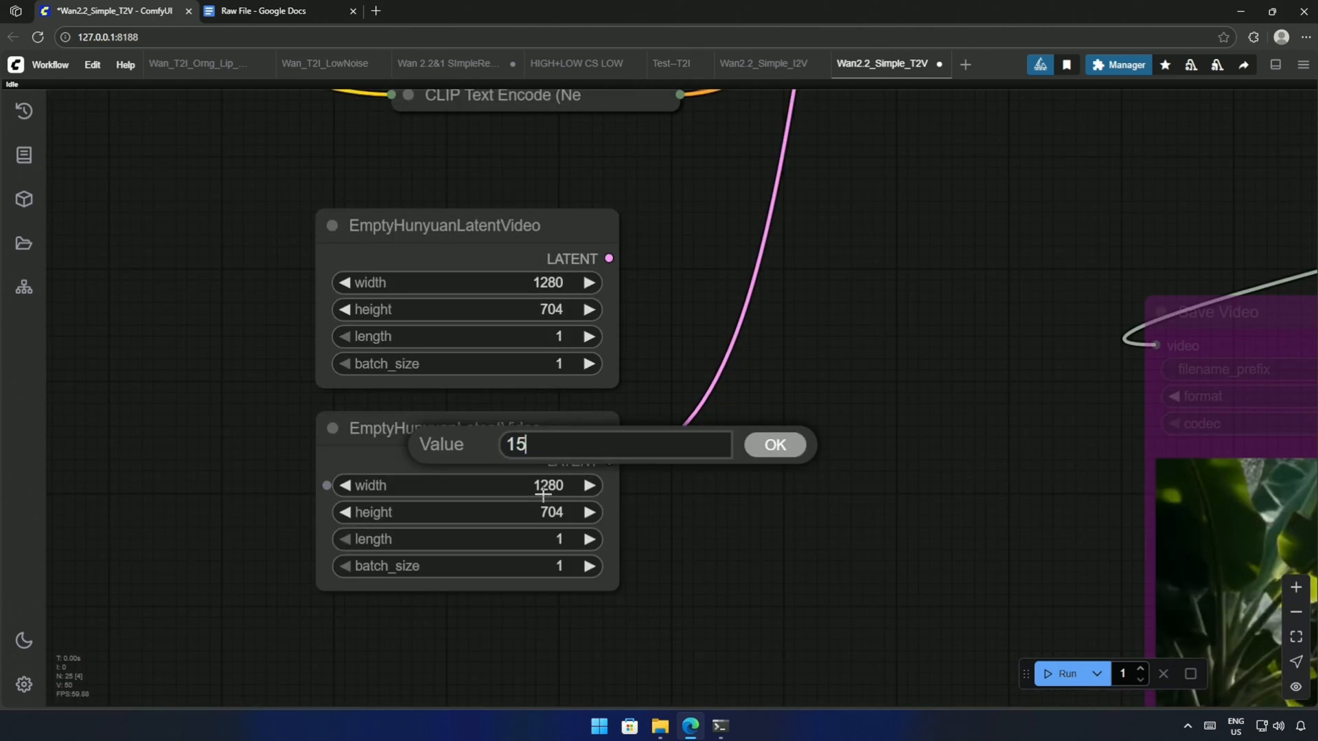
Confirm the duplicated latent at 1536×1536 and queue the image output again
click(774, 445)
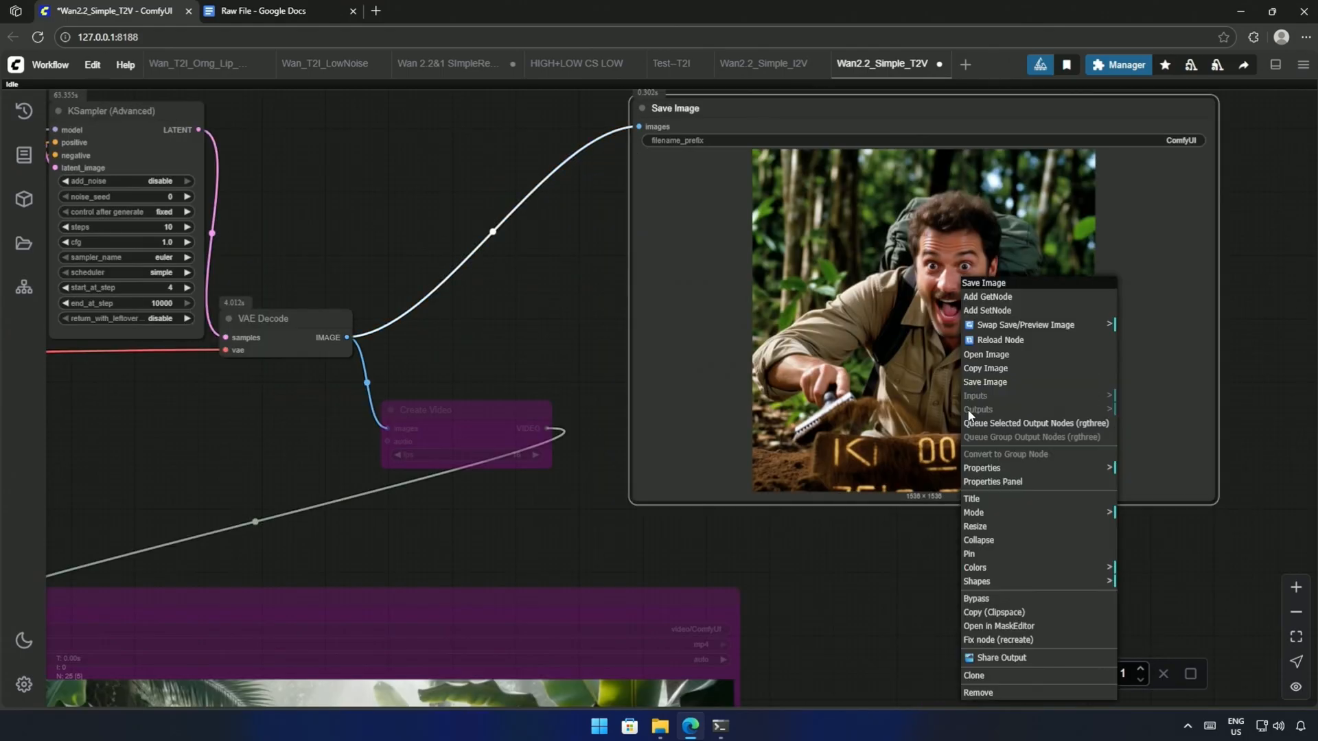
click(986, 354)
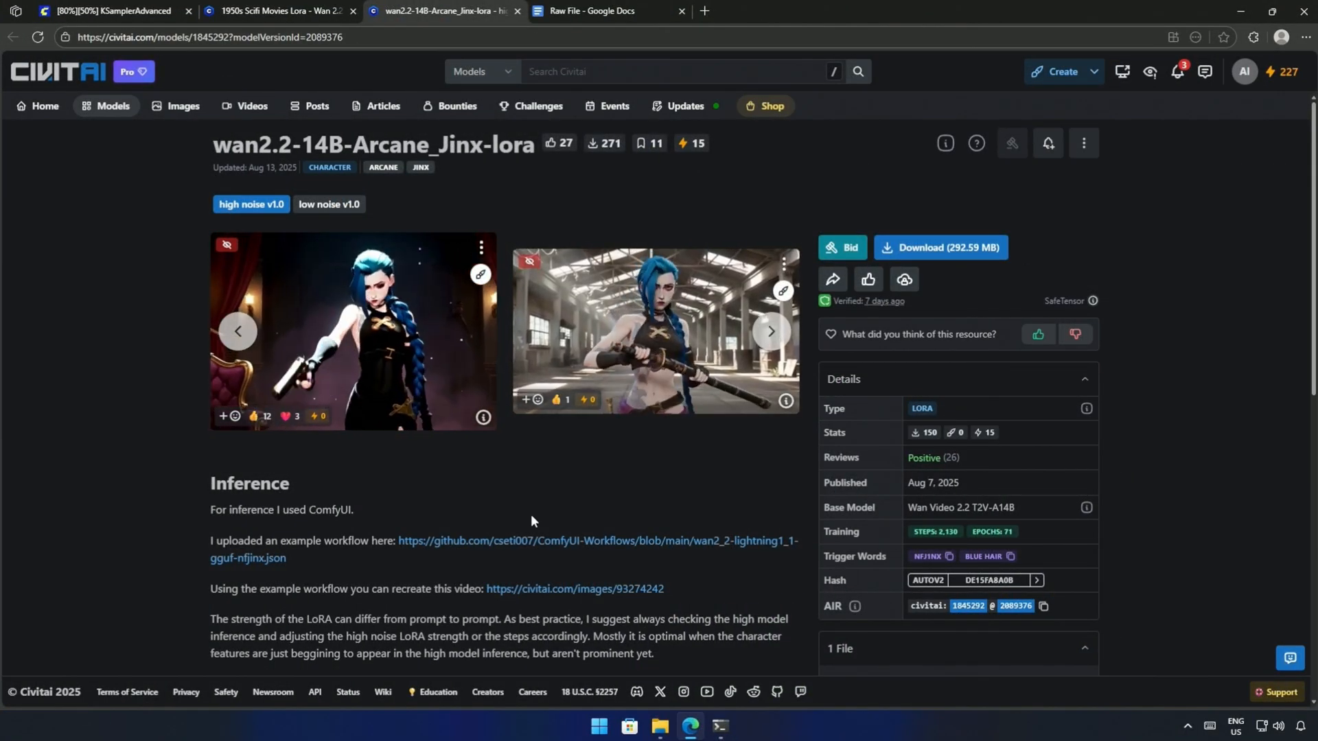
Return to ComfyUI to follow the 1536×1536 Jinx LoRA render to completion
click(110, 11)
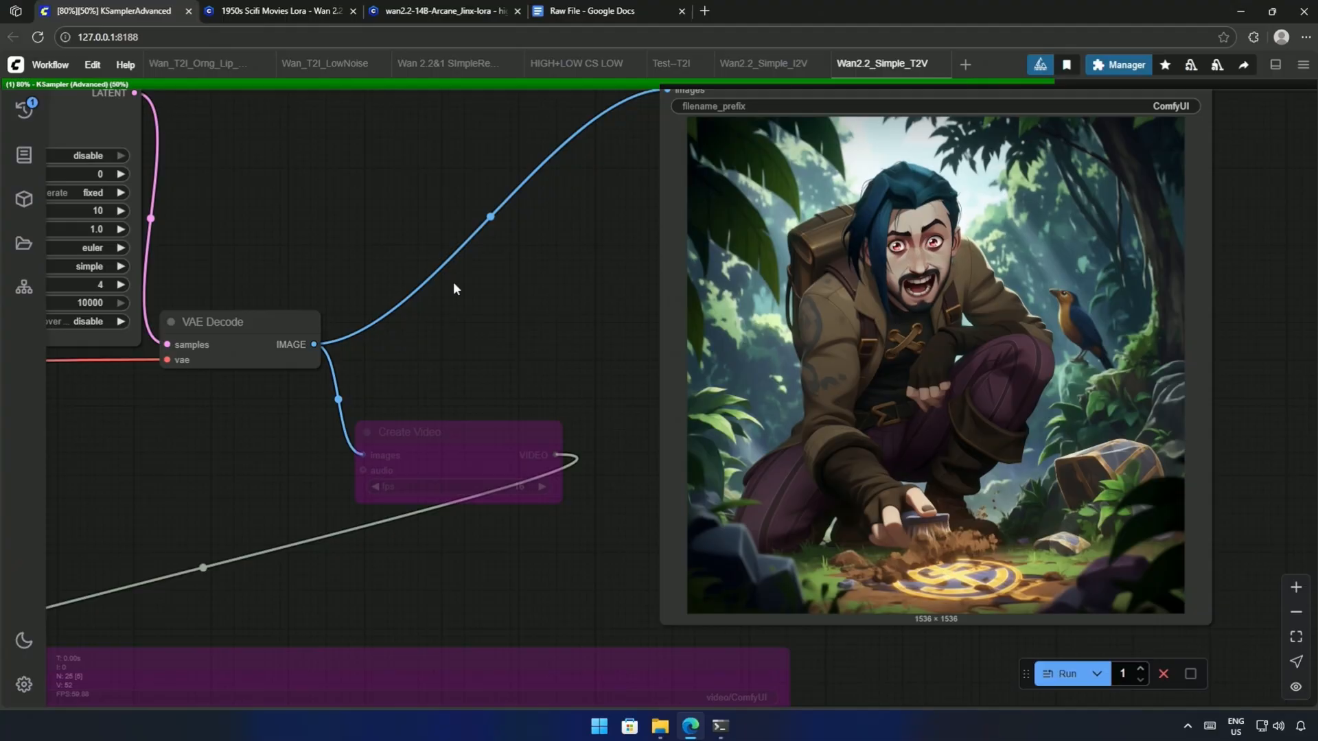
mouse_move(569, 341)
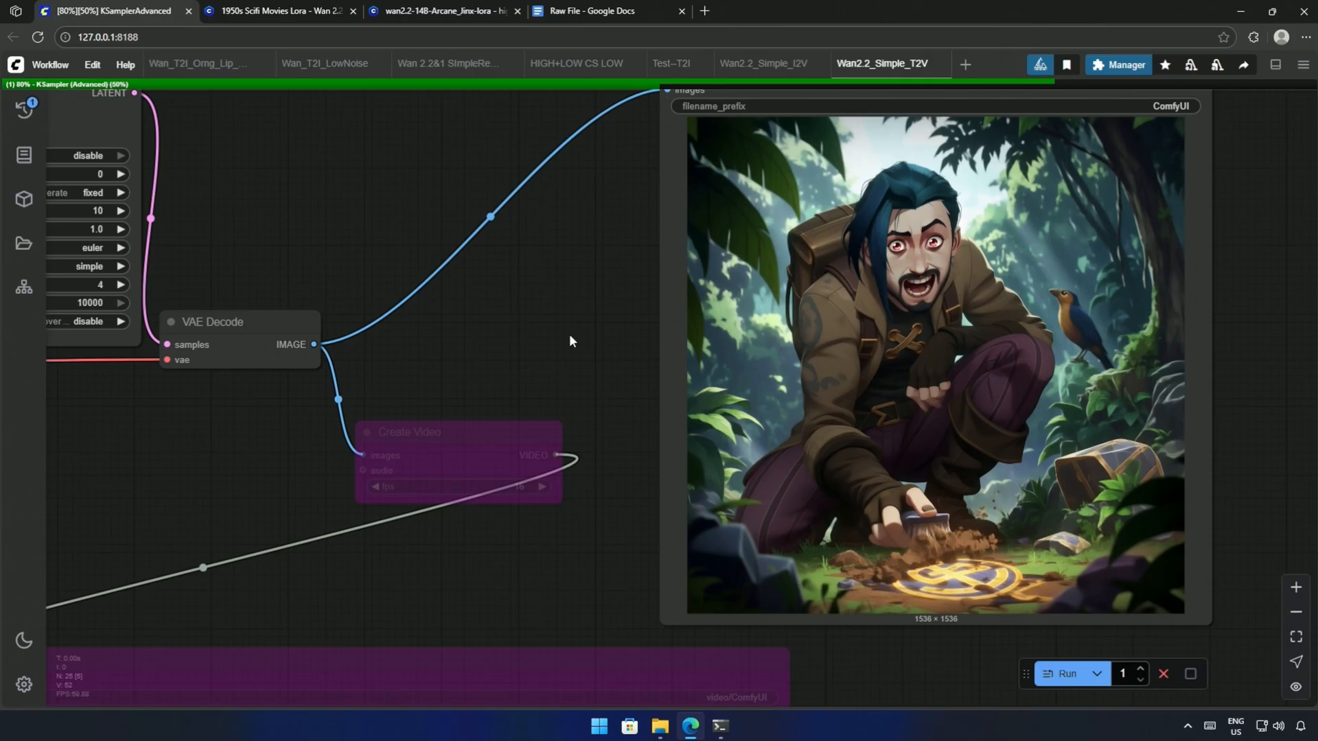
mouse_move(562, 338)
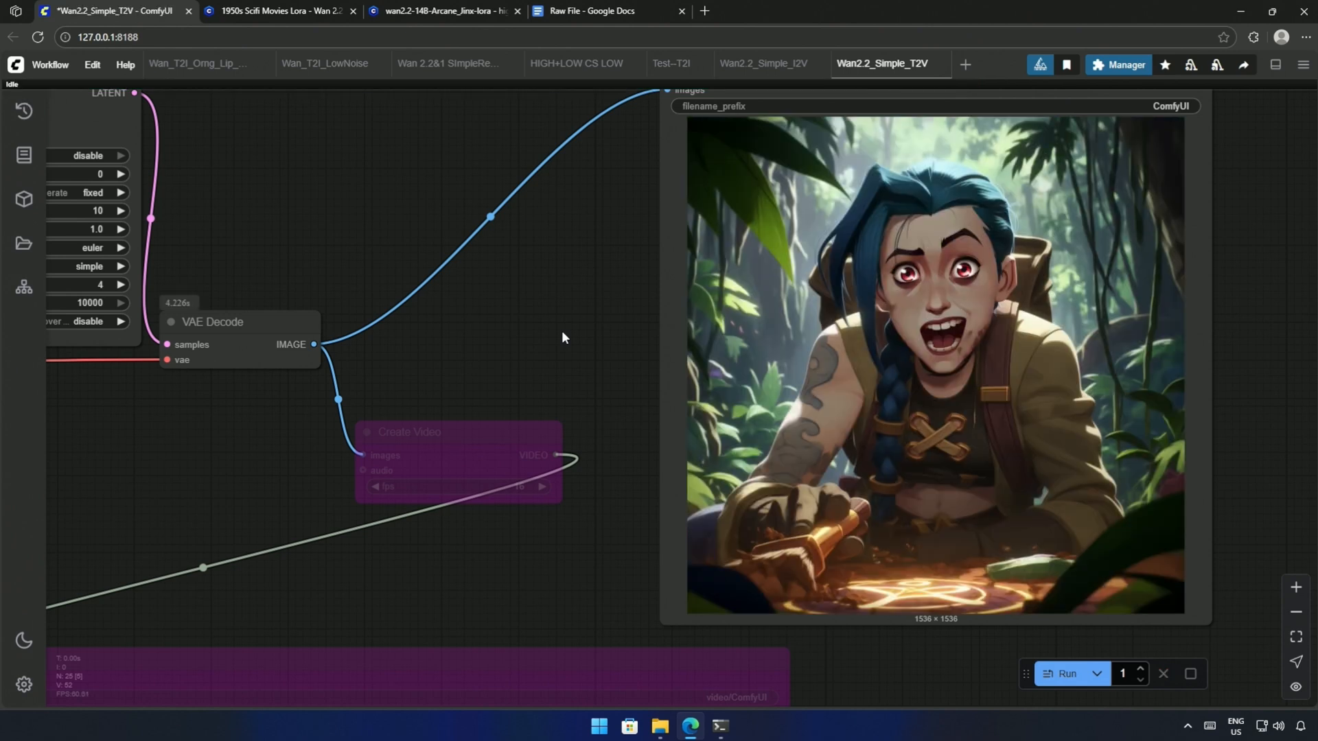
click(670, 63)
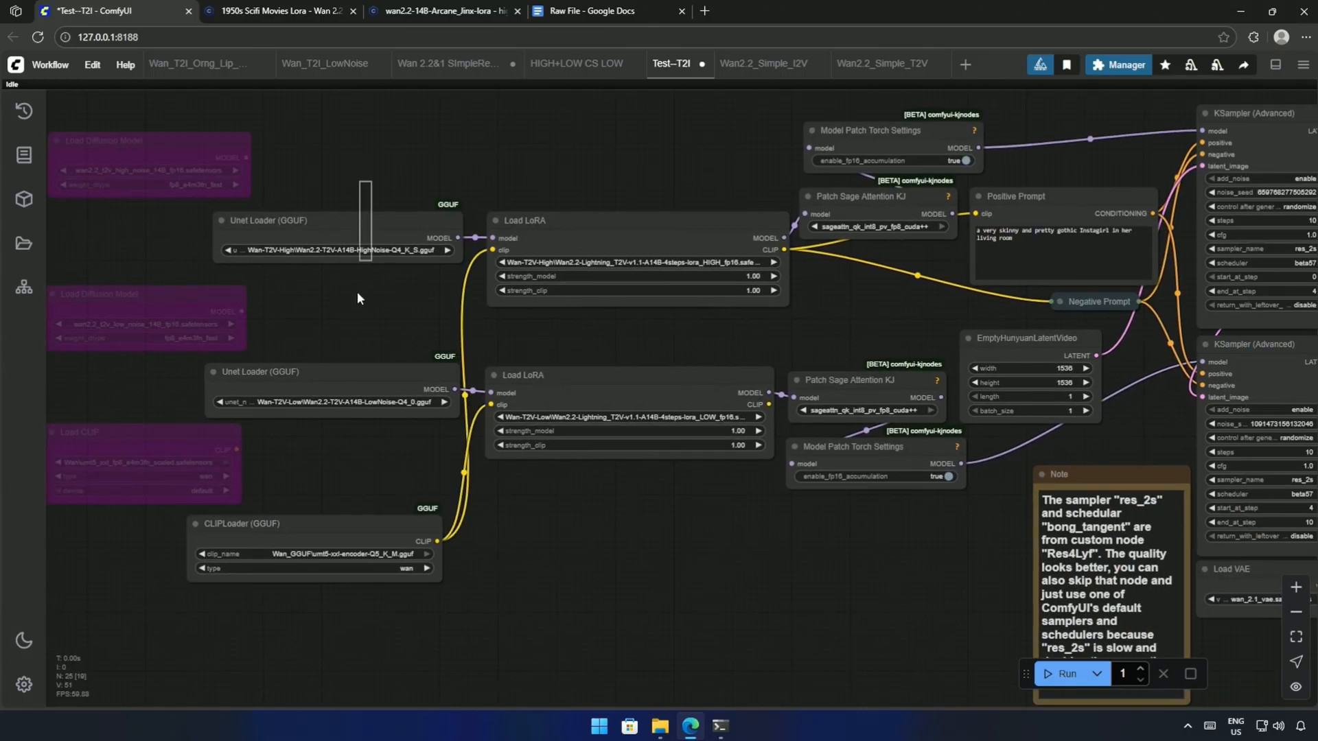
mouse_move(600, 585)
text(Res4Lyf)
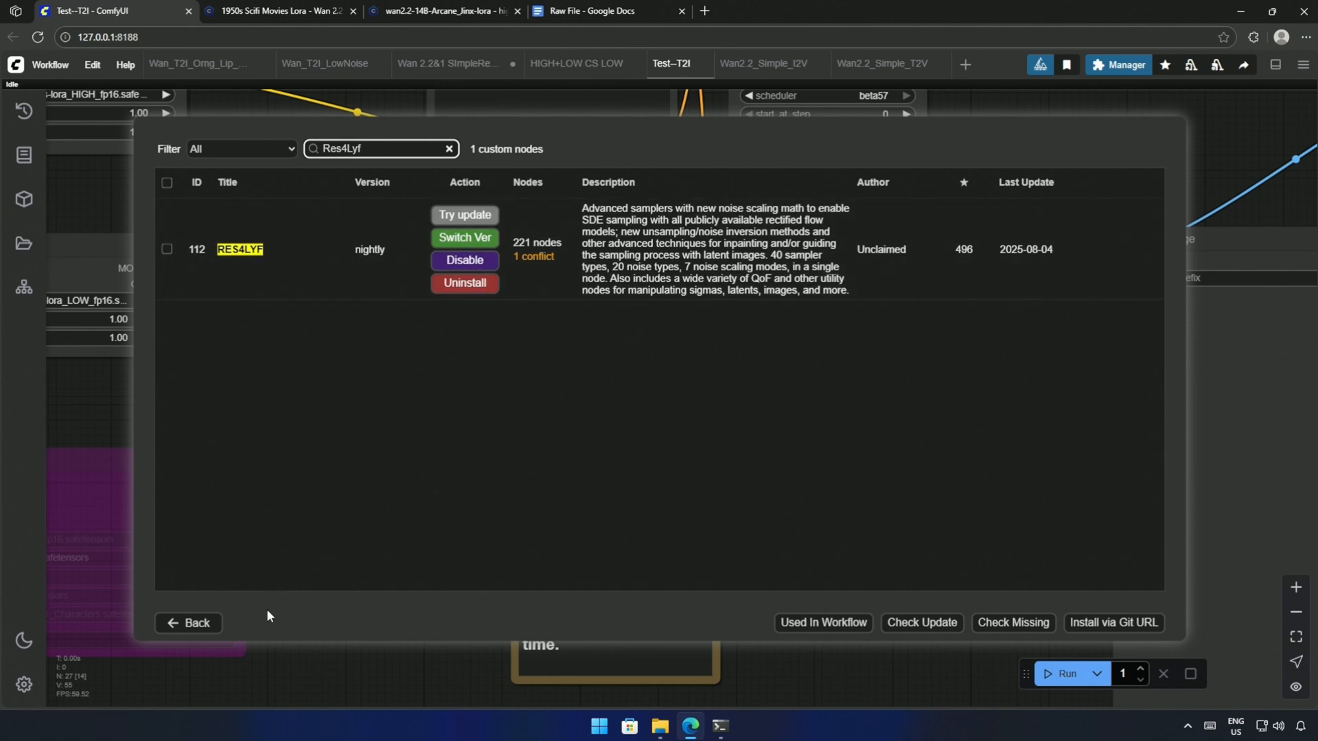
Leave the Res4Lyf node search and open the Sharp & Grain film grain nodes' GitHub repository
click(188, 623)
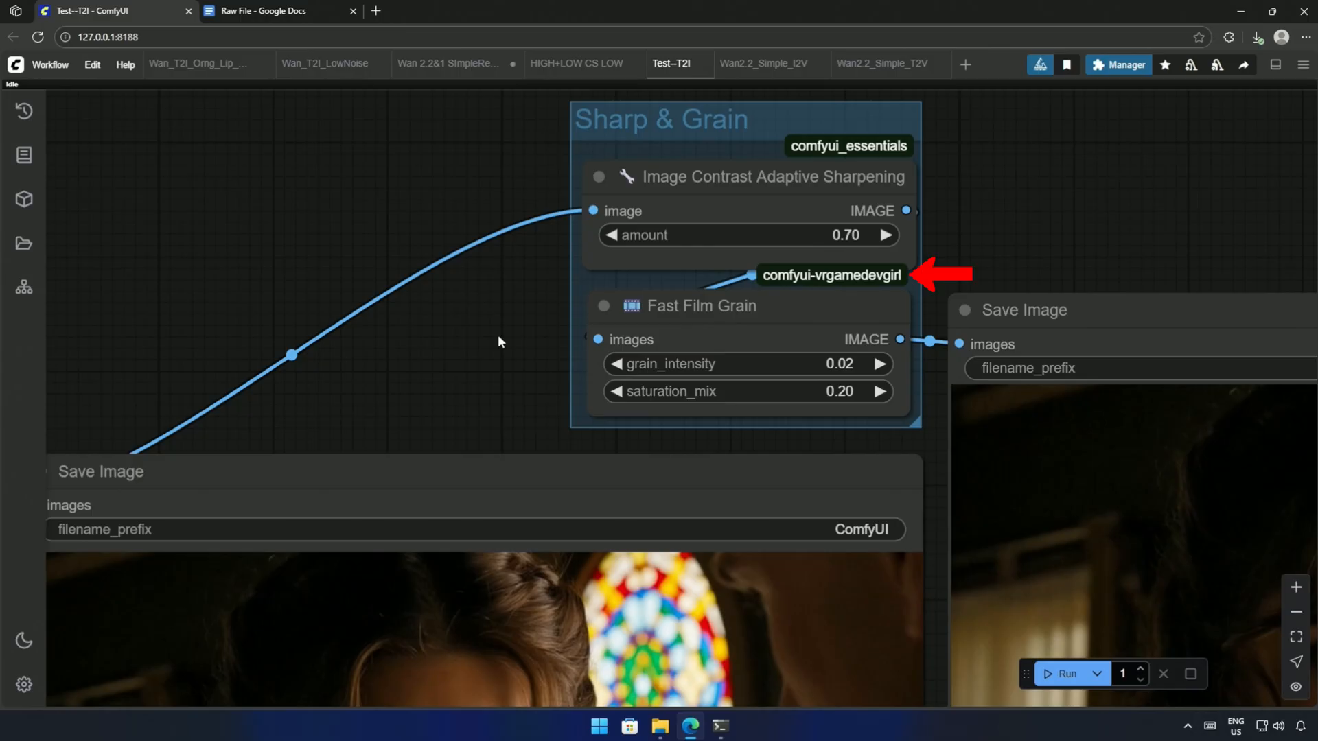
click(831, 275)
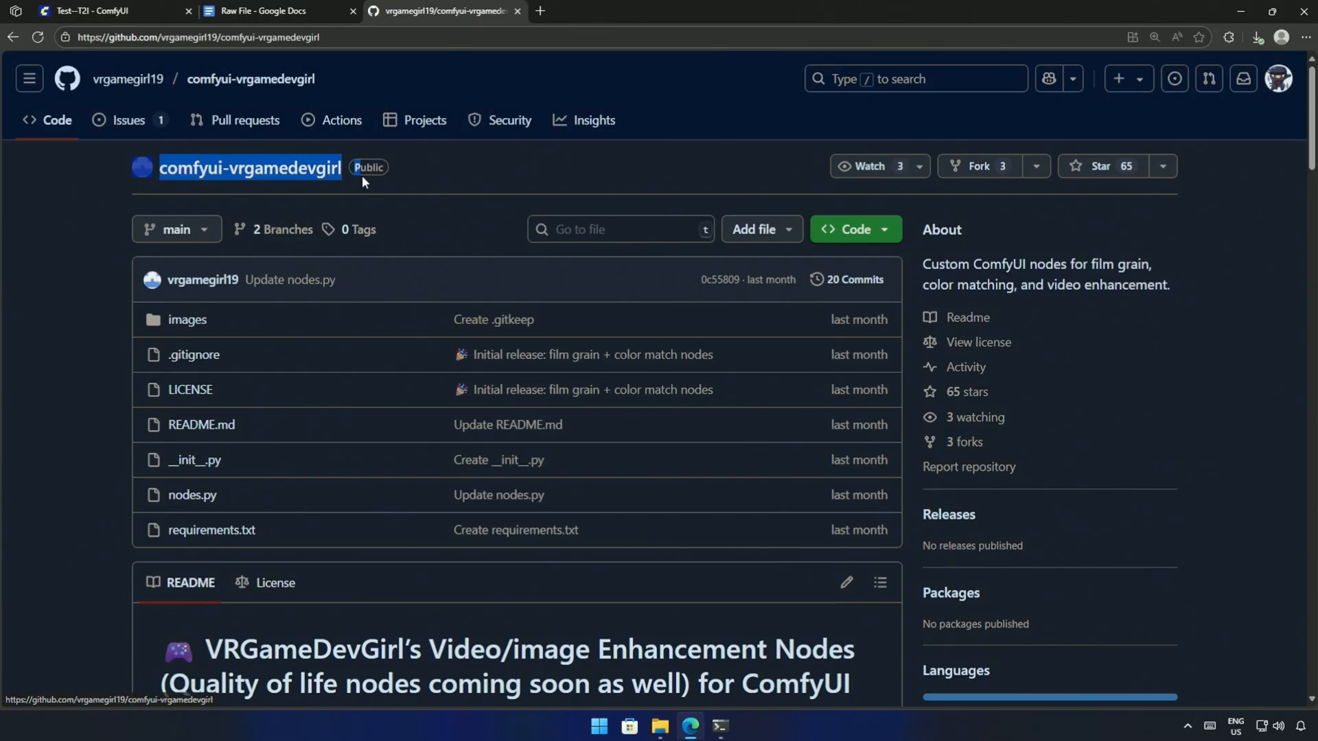
Select the comfyui-vrgamedevgirl repo name and open ComfyUI's custom_nodes folder
click(853, 229)
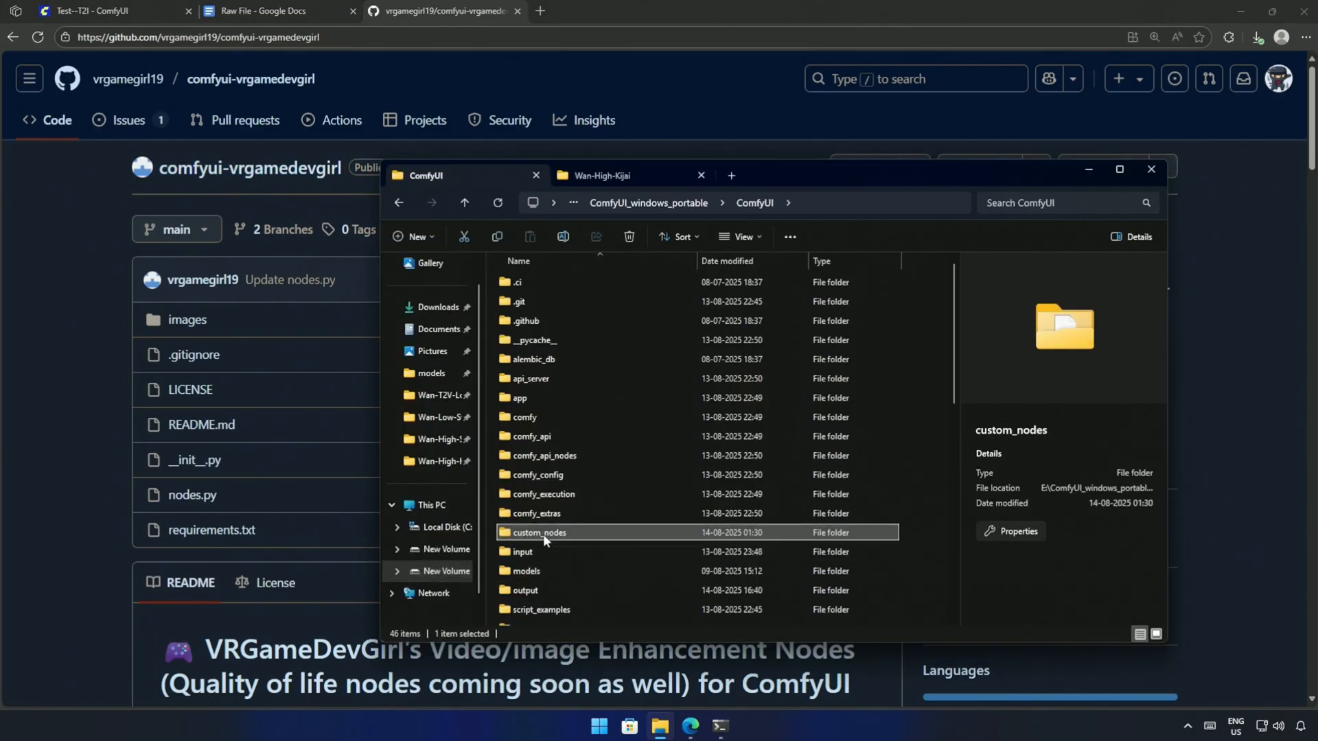
double_click(538, 532)
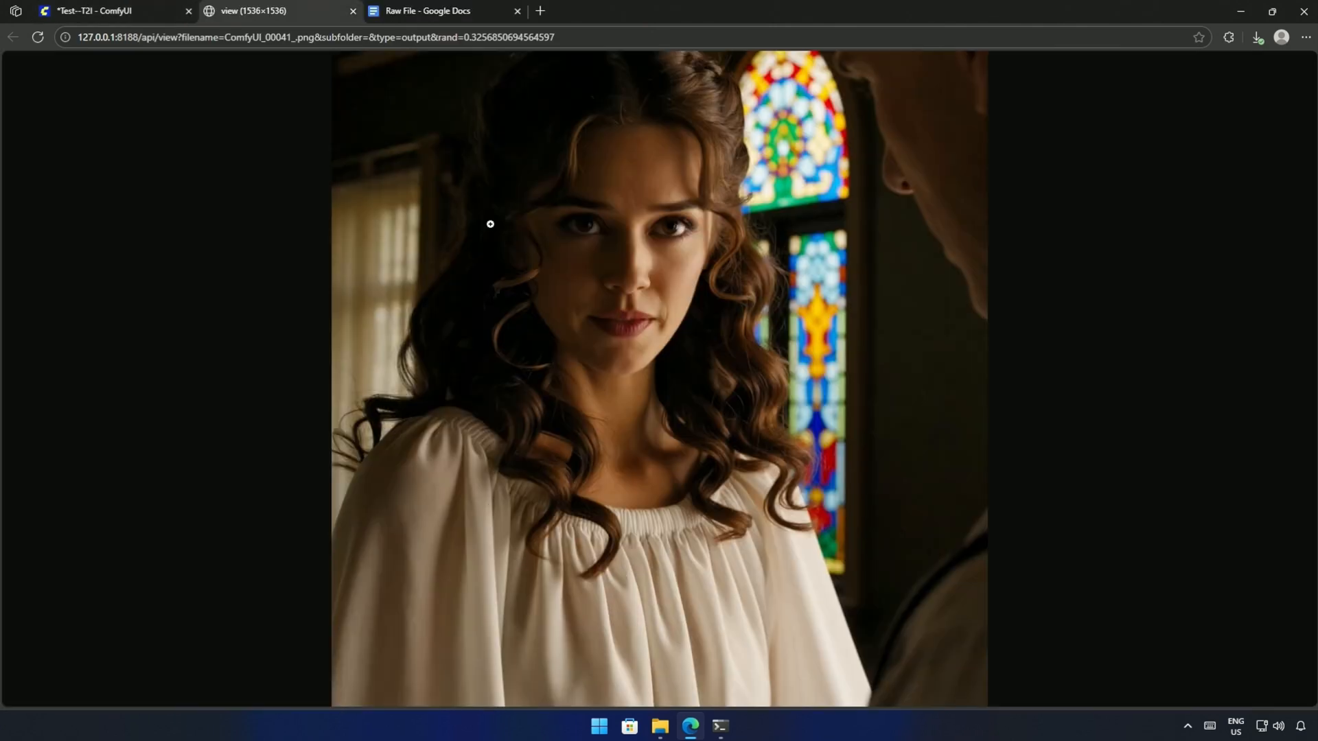
mouse_move(509, 244)
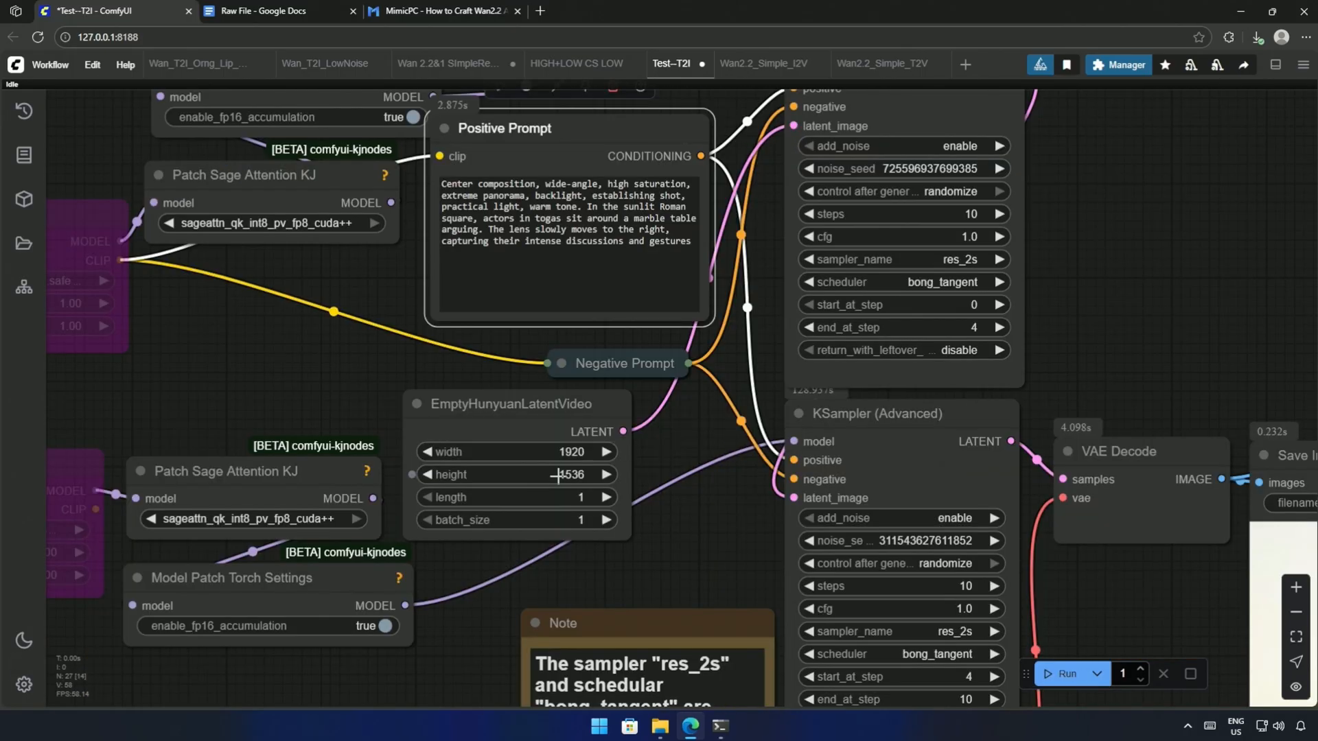
Enter 1080 in the latent height widget for the 1920-wide Roman square image
double_click(546, 475)
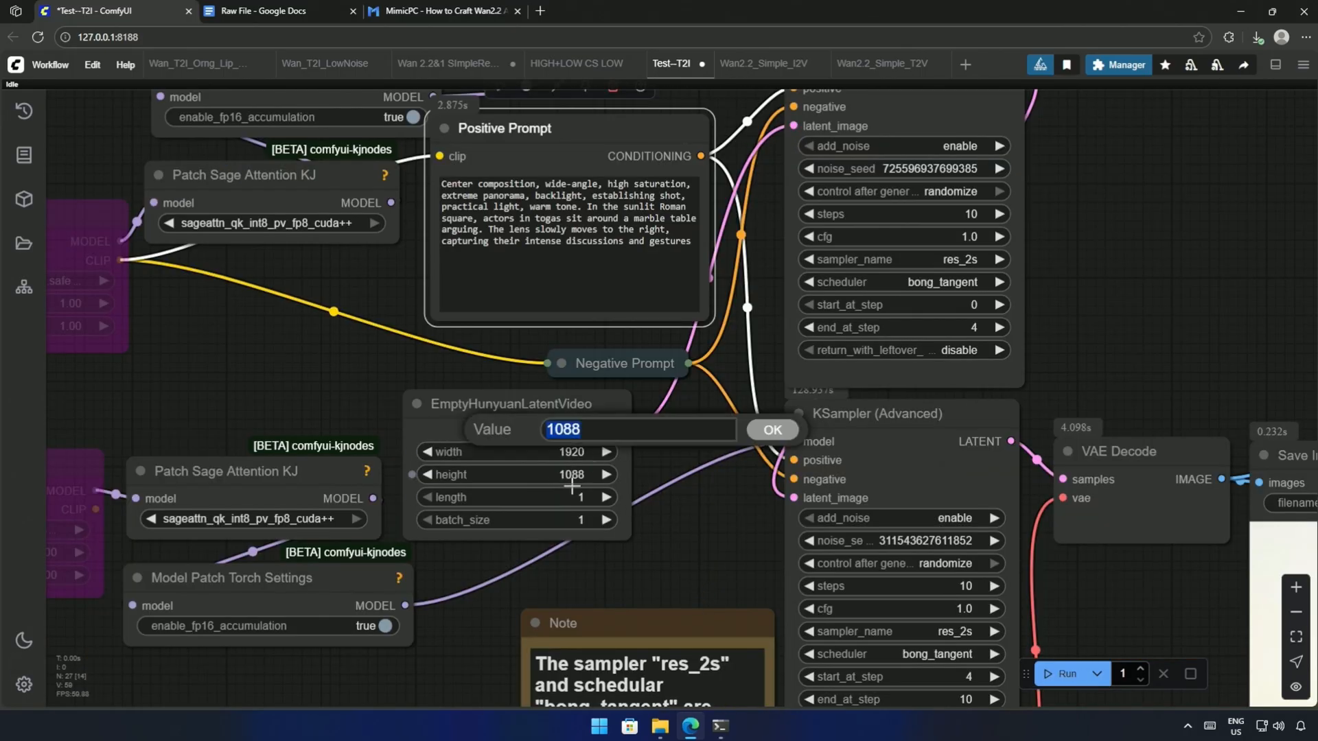
text(1080)
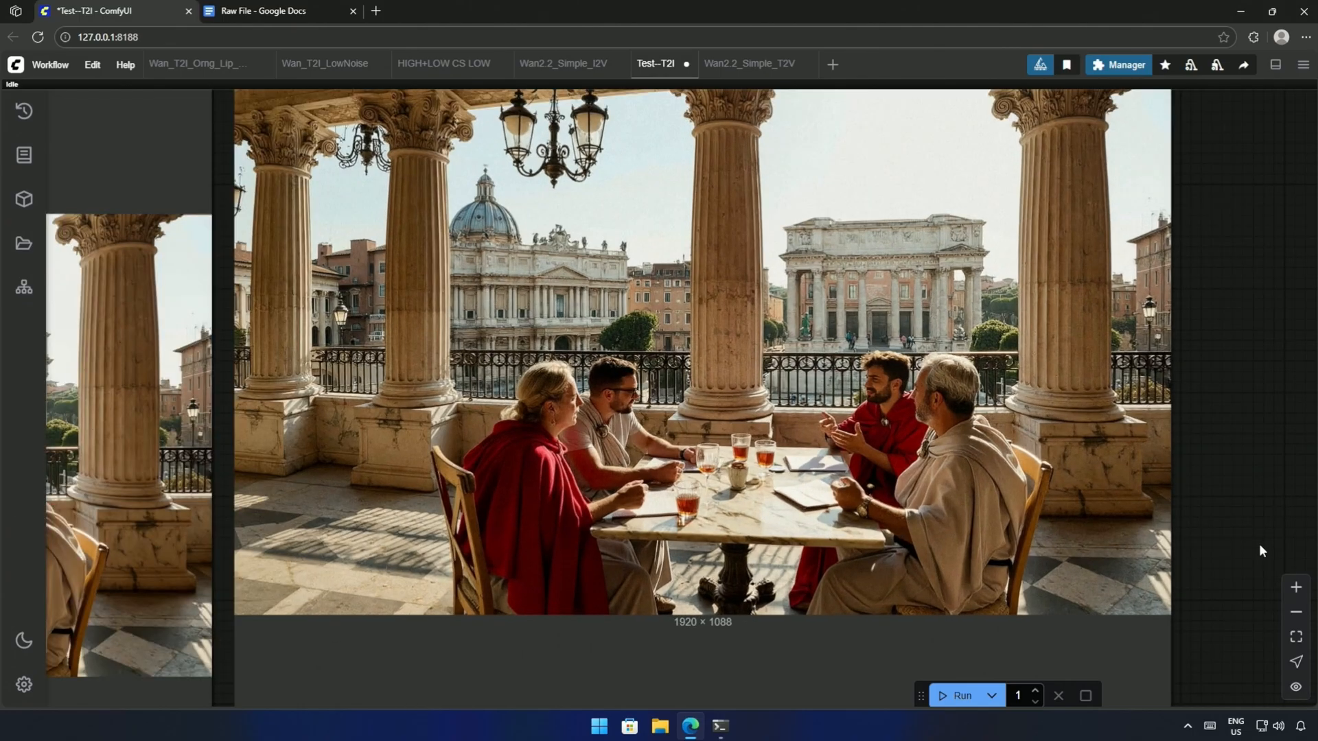
Render the 1920×1088 toga debate scene, checking the log before viewing the result
click(717, 726)
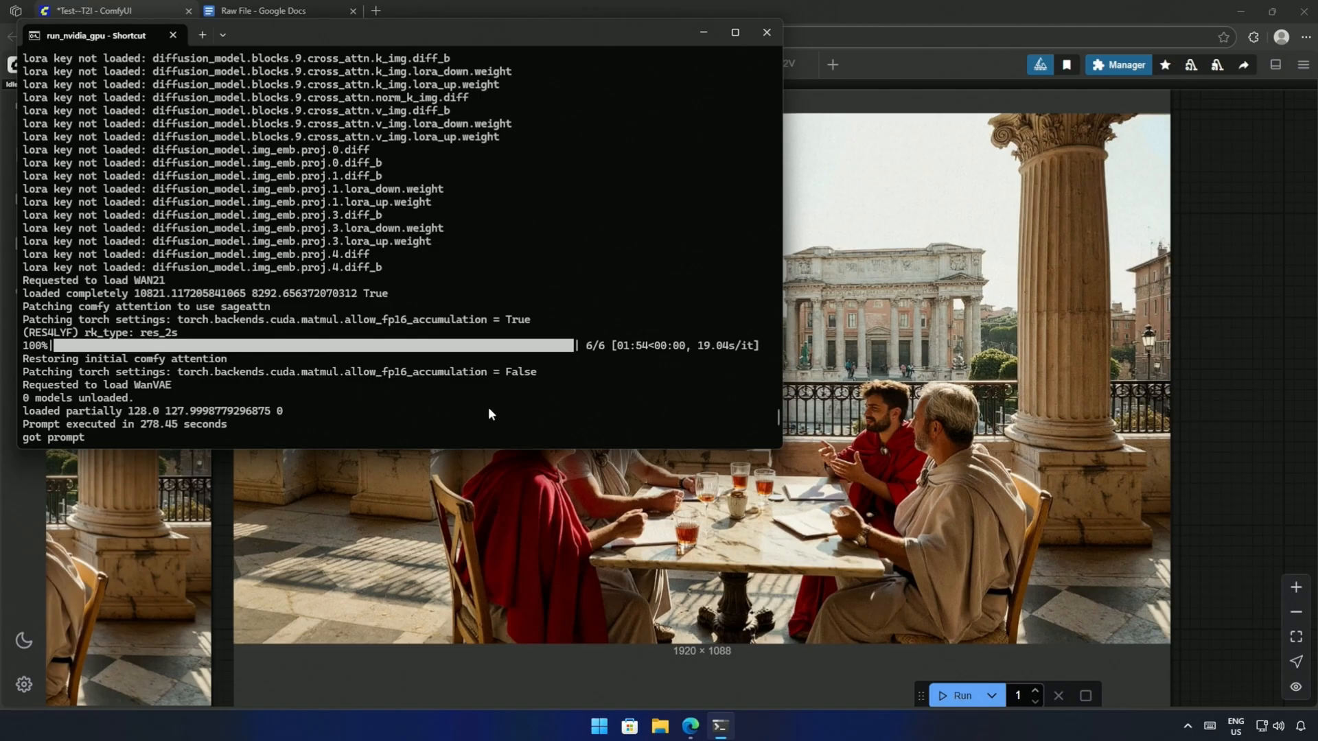
click(764, 33)
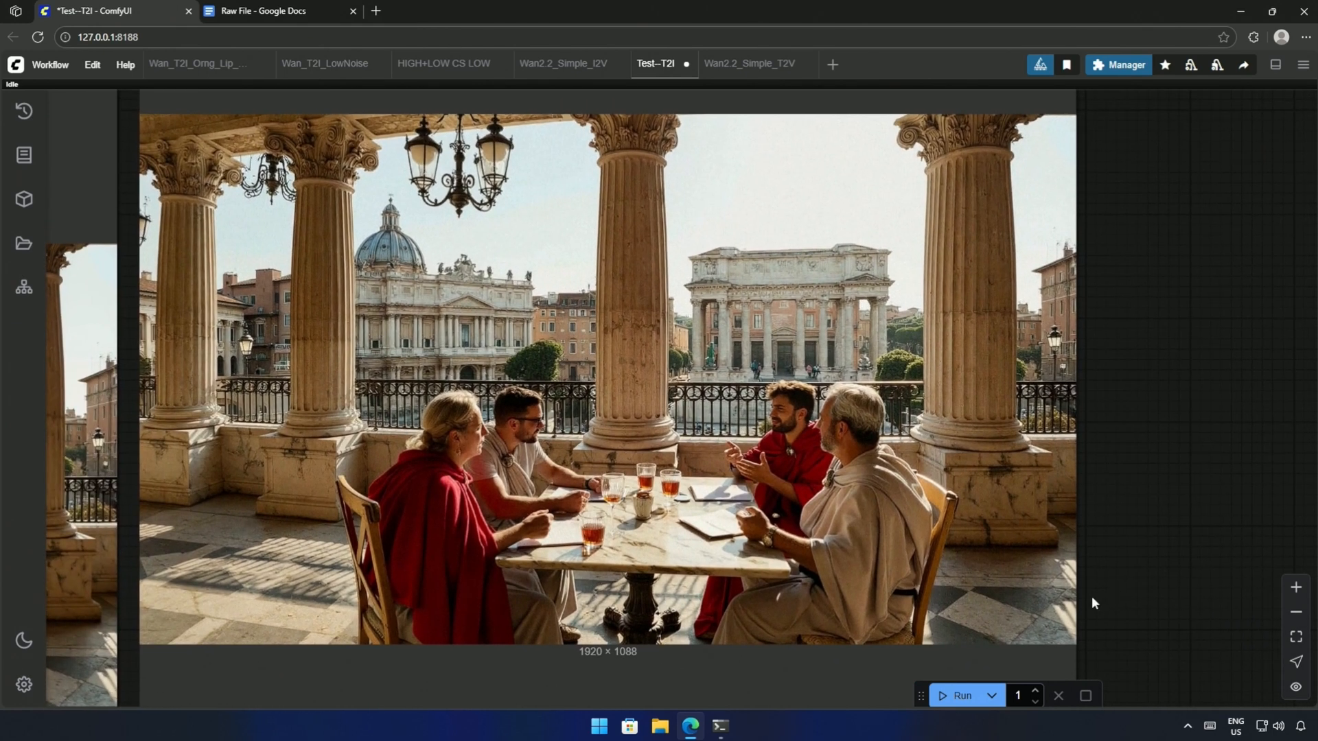
click(425, 64)
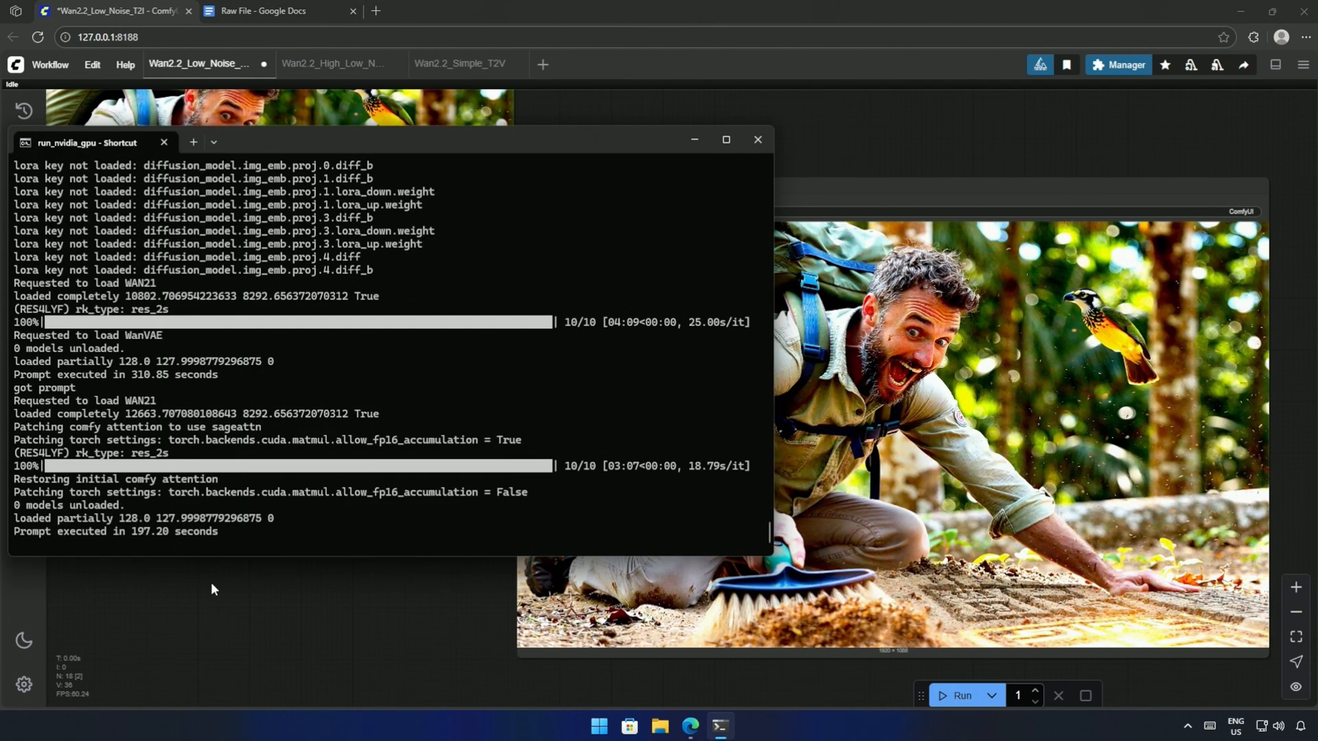
Close the generation log to reveal the finished explorer-and-bird still
click(756, 139)
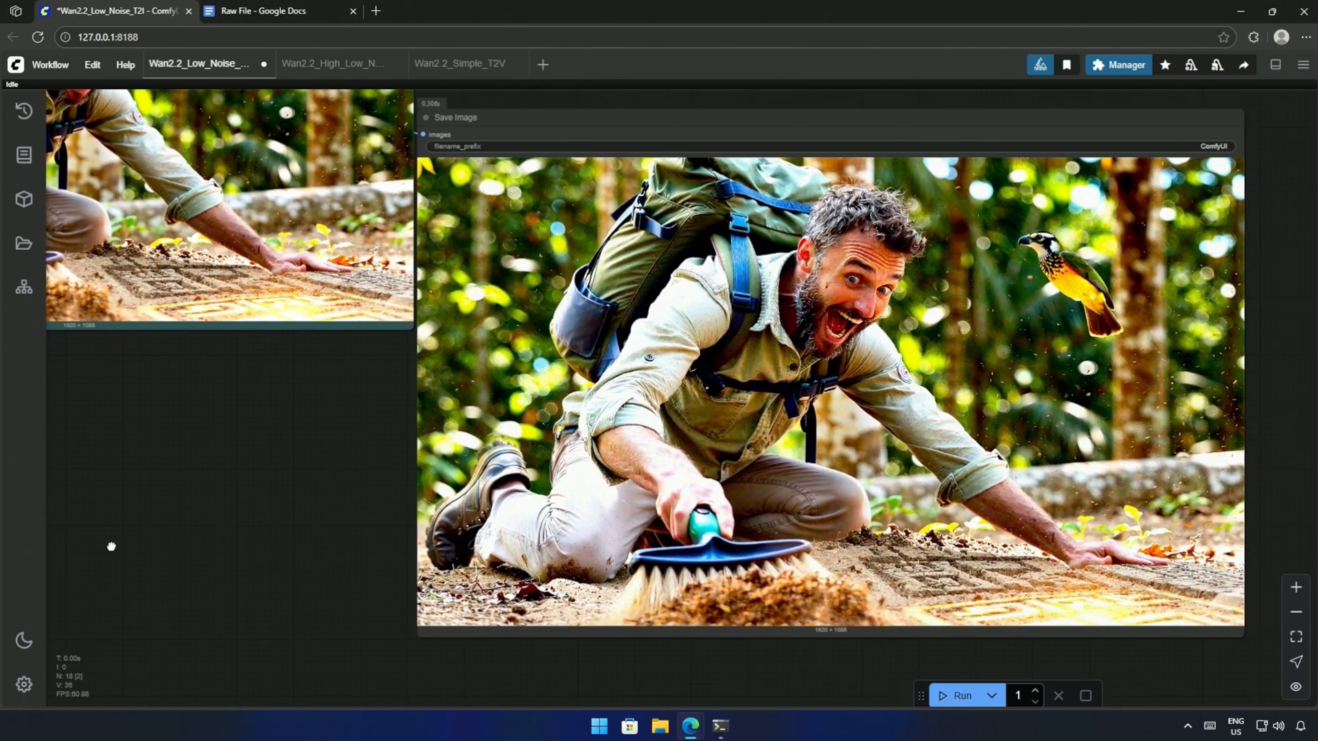